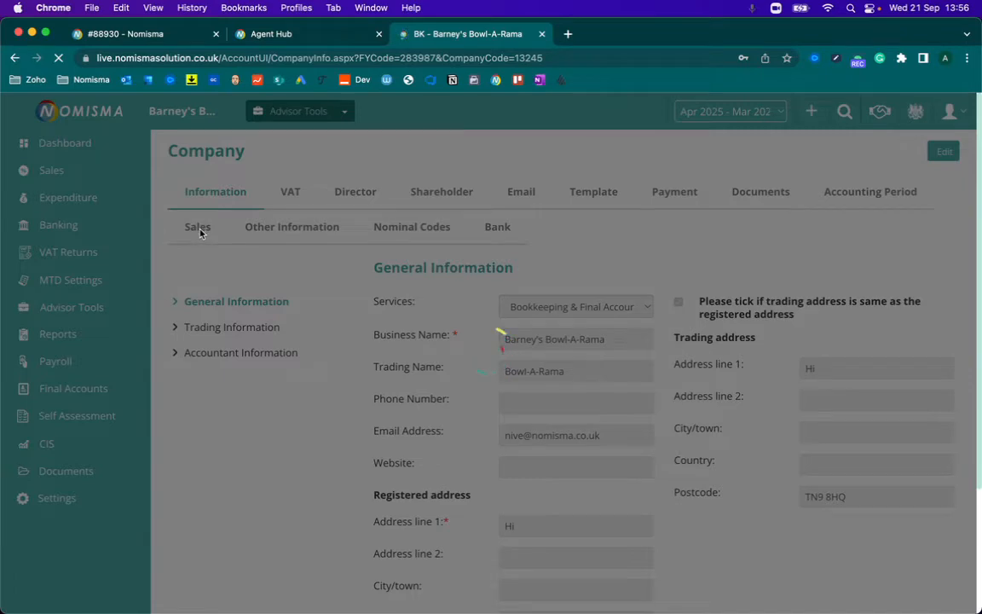
Show the Sales settings for Barney's Bowl-A-Rama and locate the Products option, currently Disable
click(198, 225)
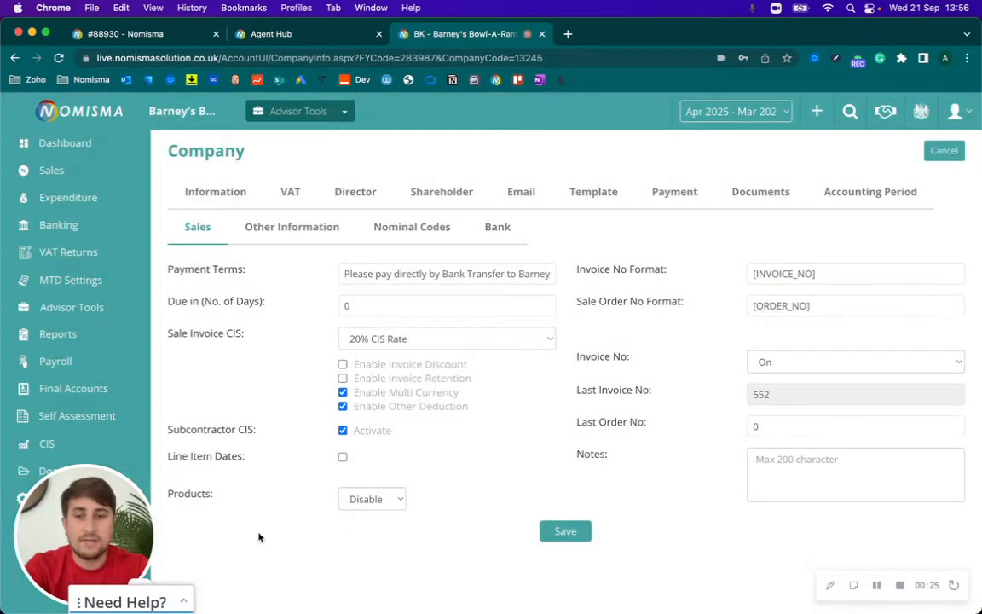
double_click(188, 495)
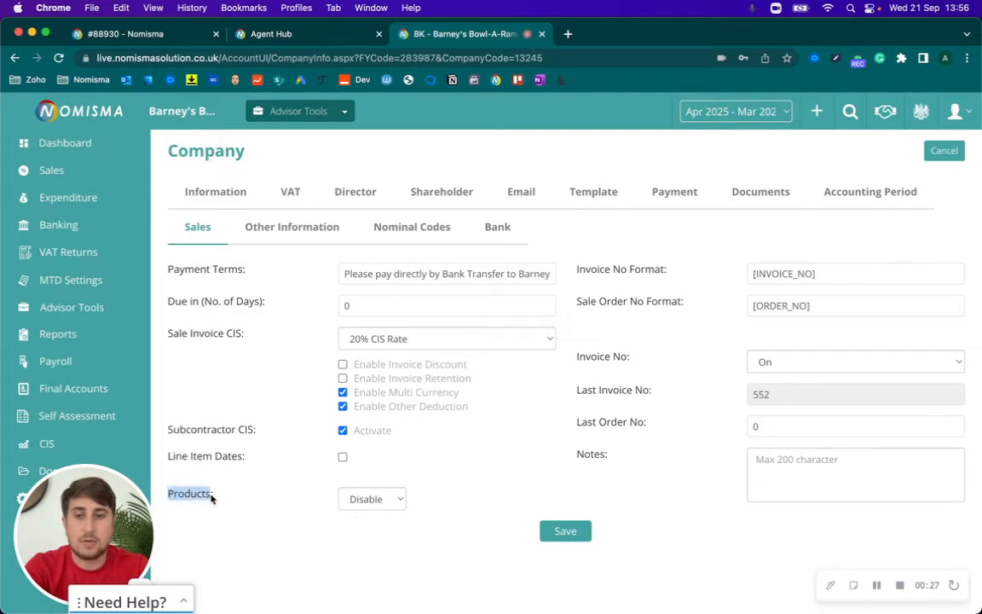
Set Products to Enable and save, adding Products to the left menu
click(371, 497)
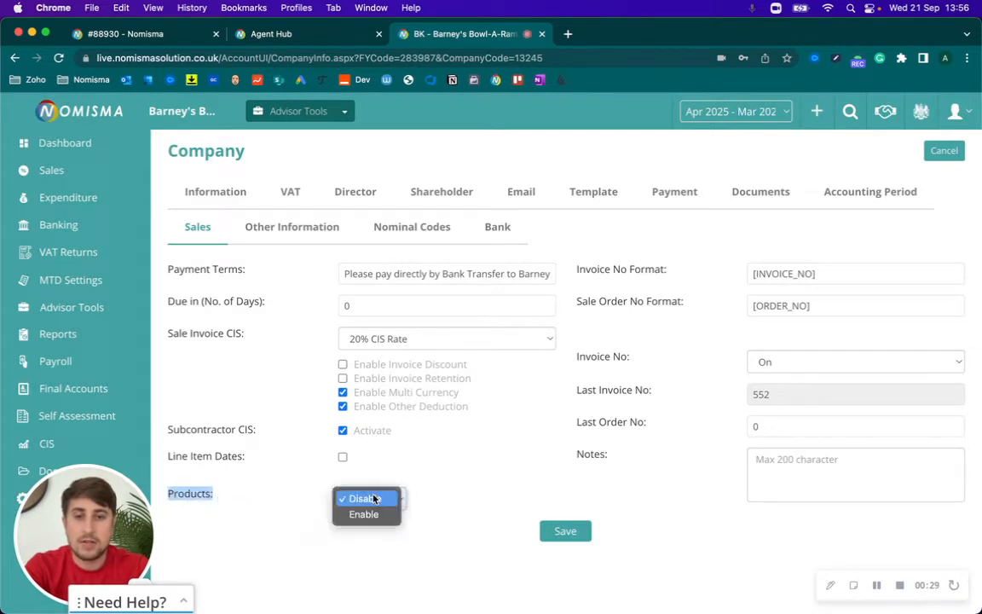
mouse_move(364, 515)
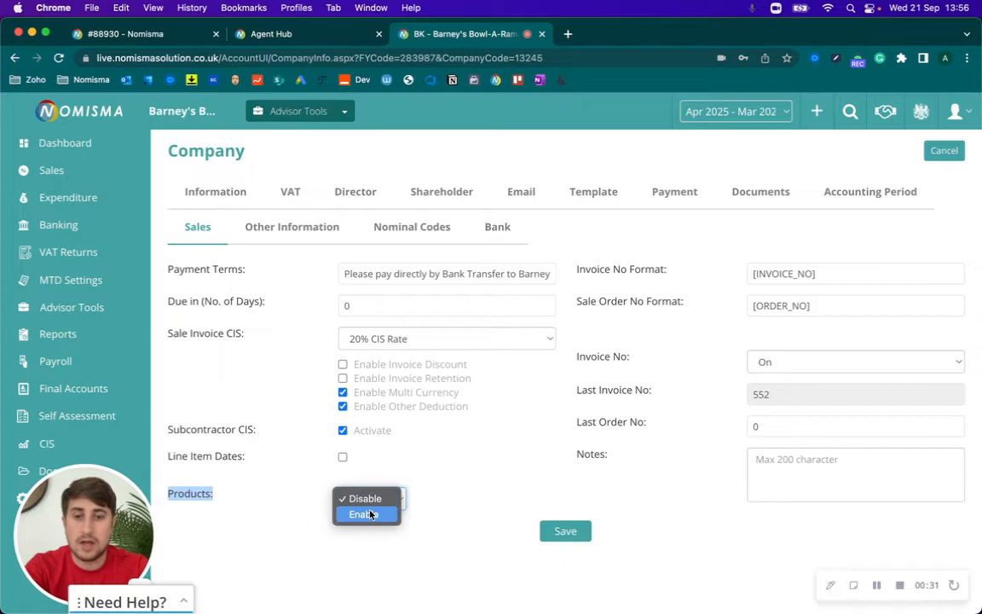
click(363, 515)
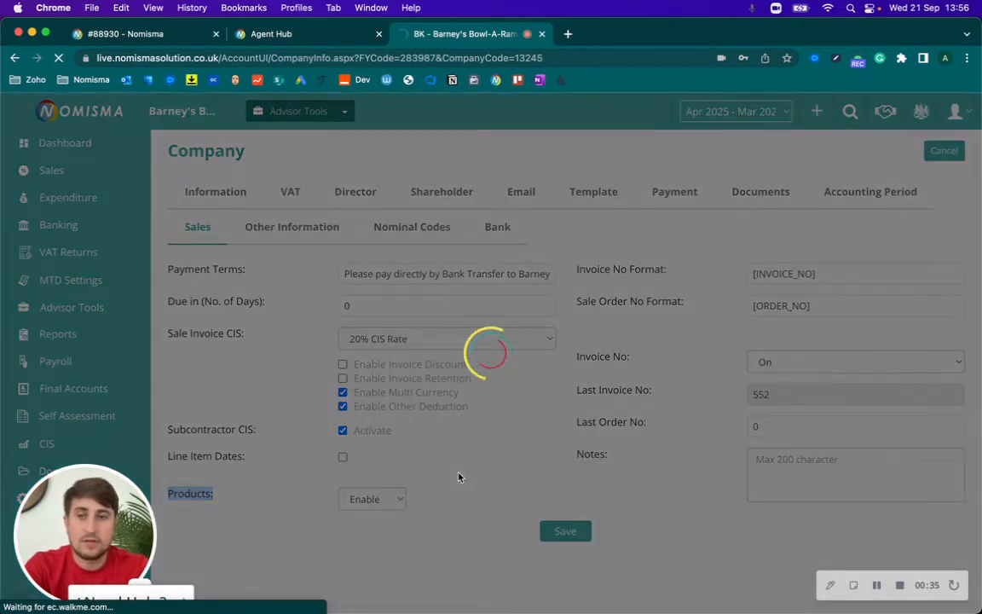
click(564, 530)
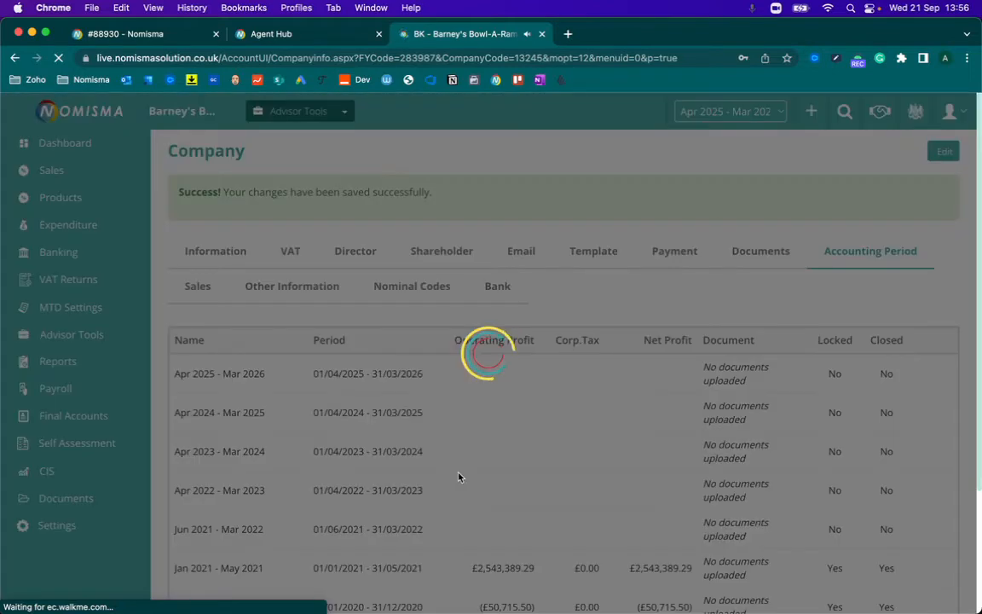